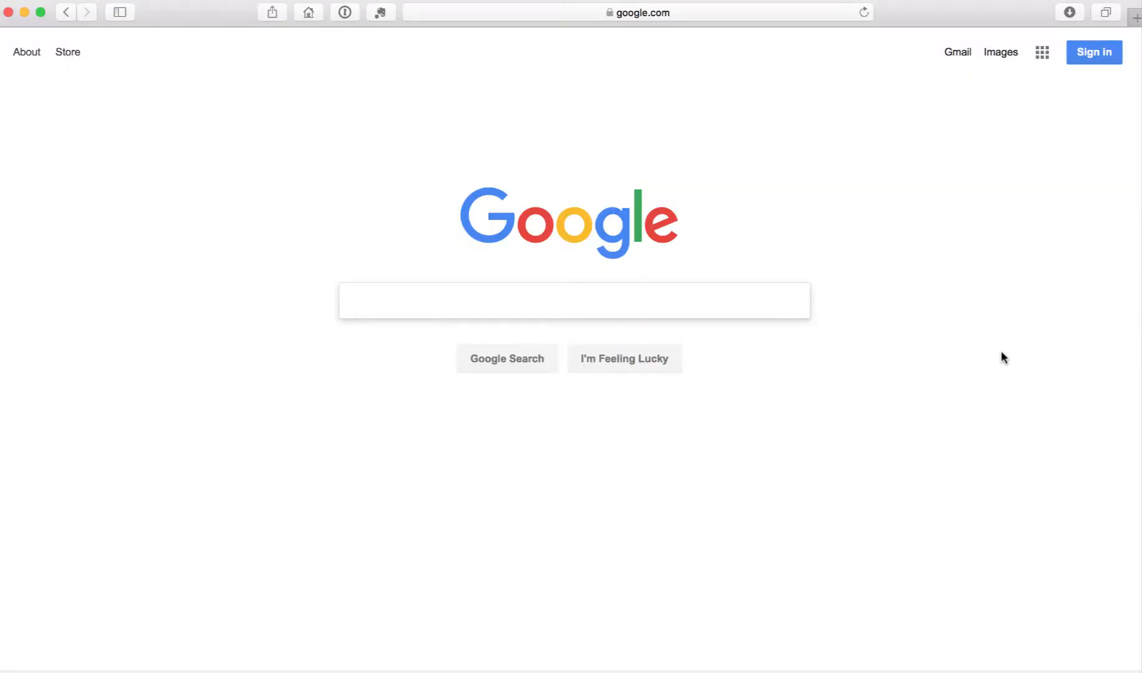
# Sign in to the Google account with its password from the Google Search page.
pyautogui.click(1093, 52)
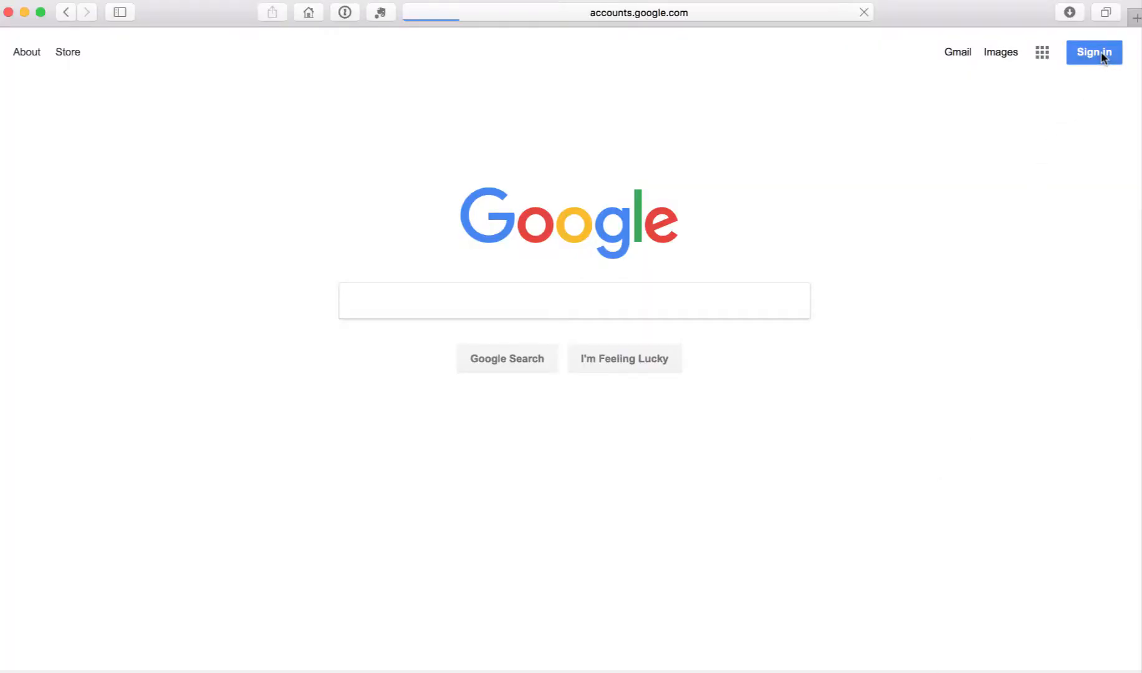
pyautogui.click(1093, 52)
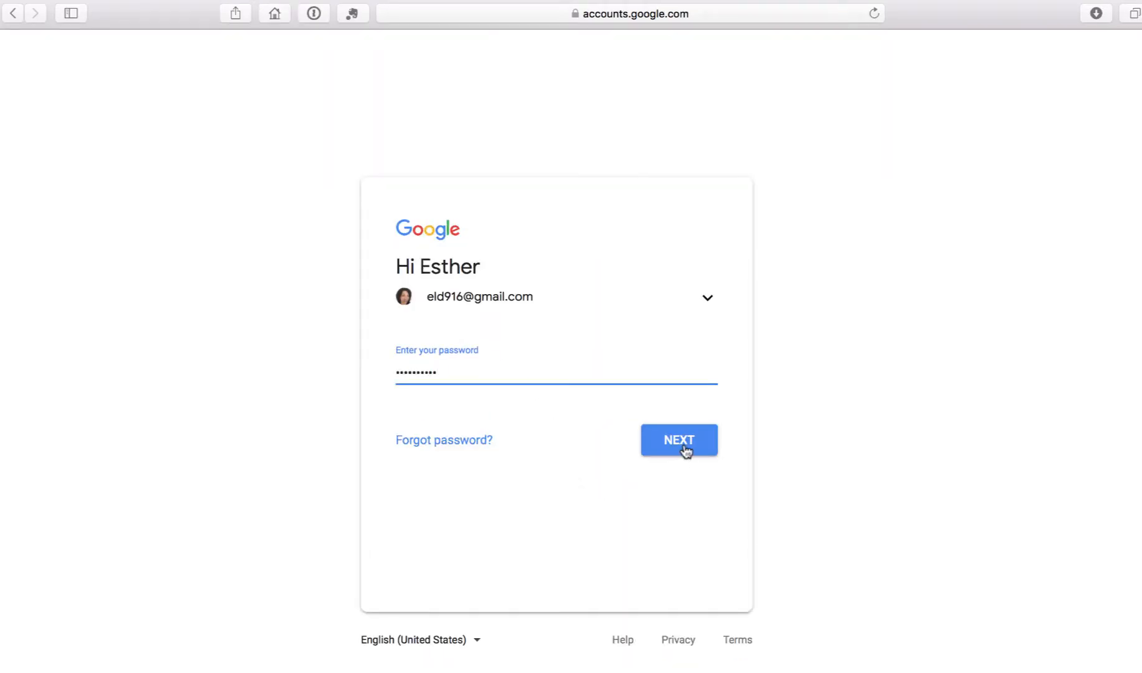
pyautogui.click(678, 440)
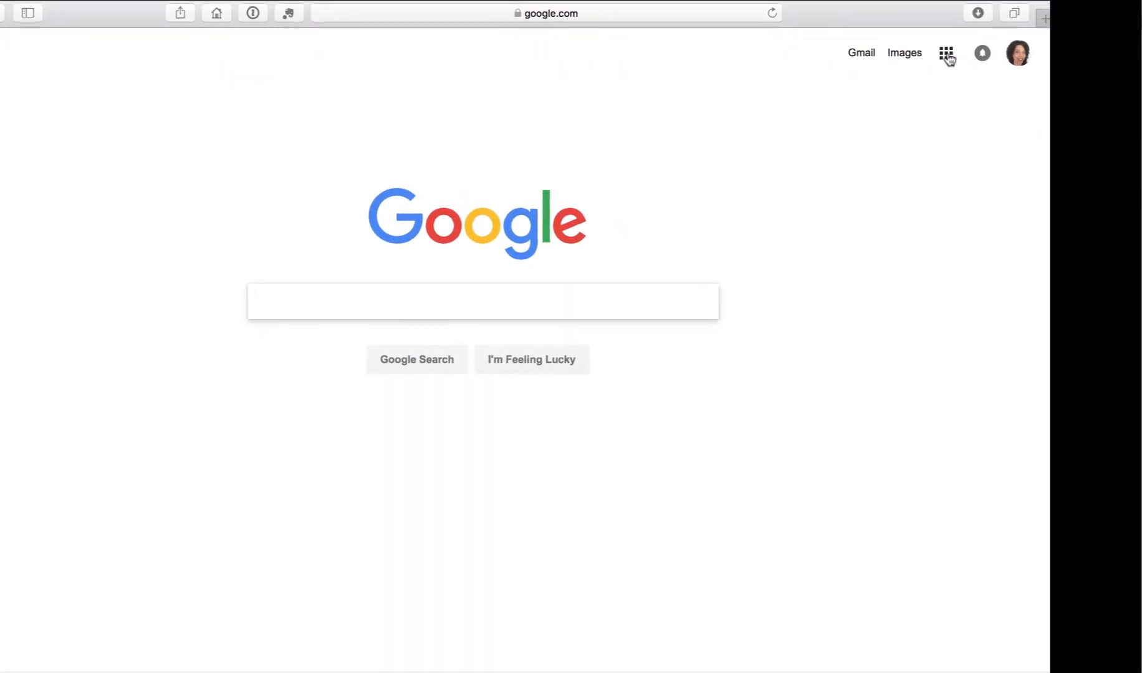
# Launch Google Docs from the Google apps grid.
pyautogui.click(946, 52)
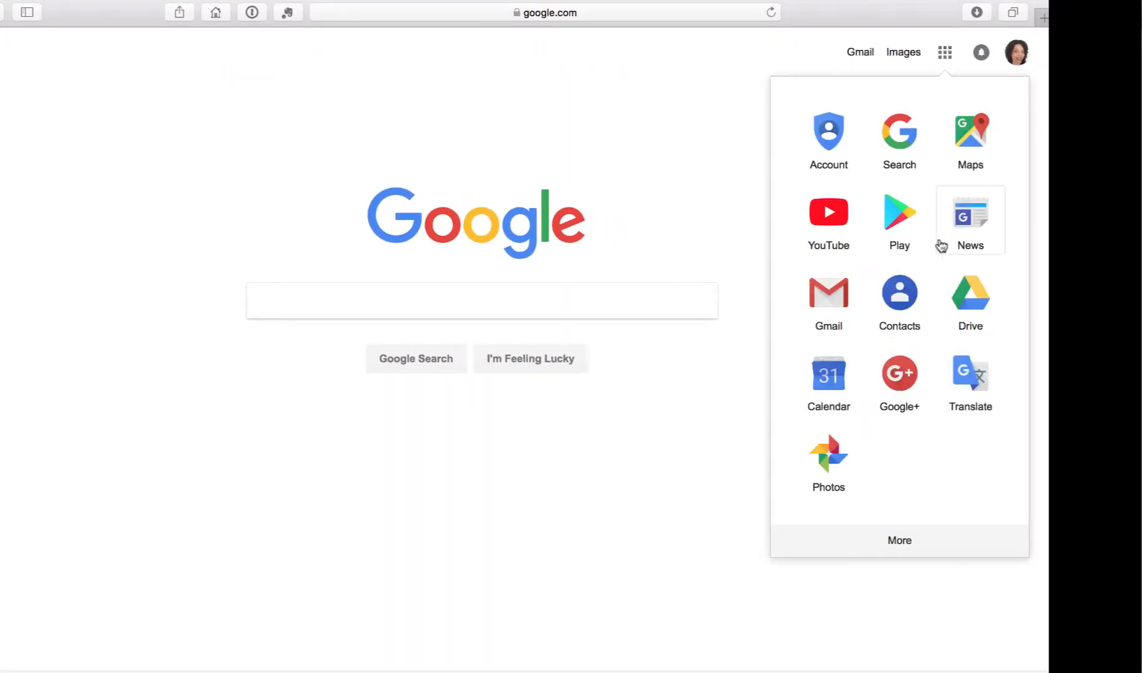
pyautogui.scroll(-3)
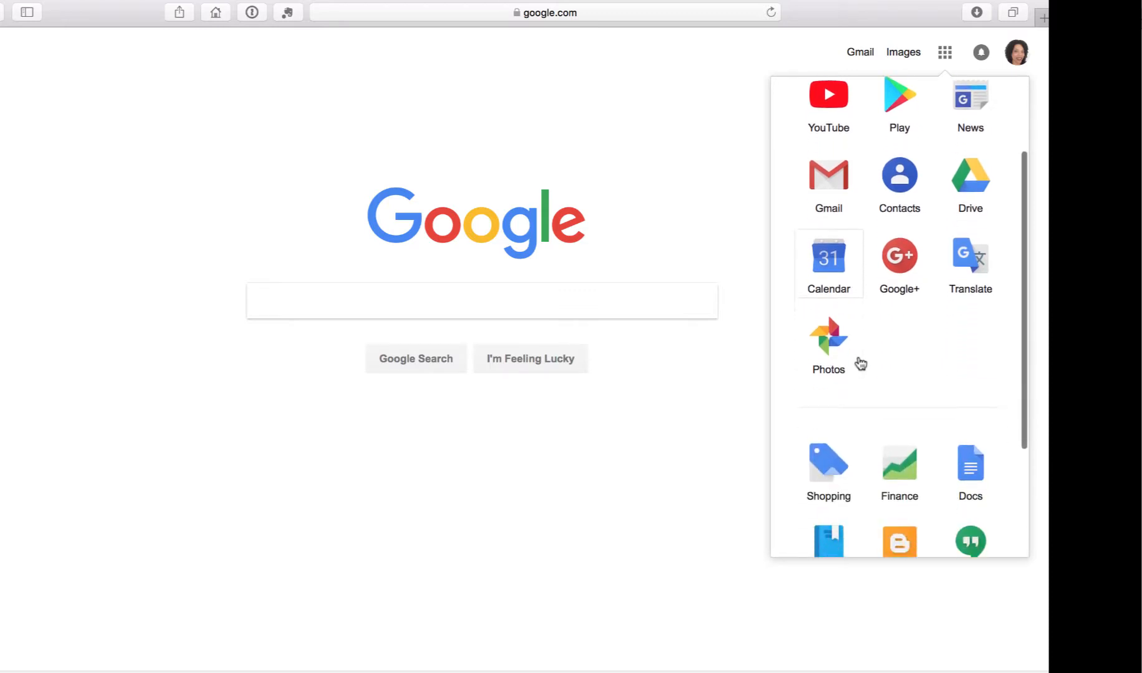
pyautogui.scroll(-3)
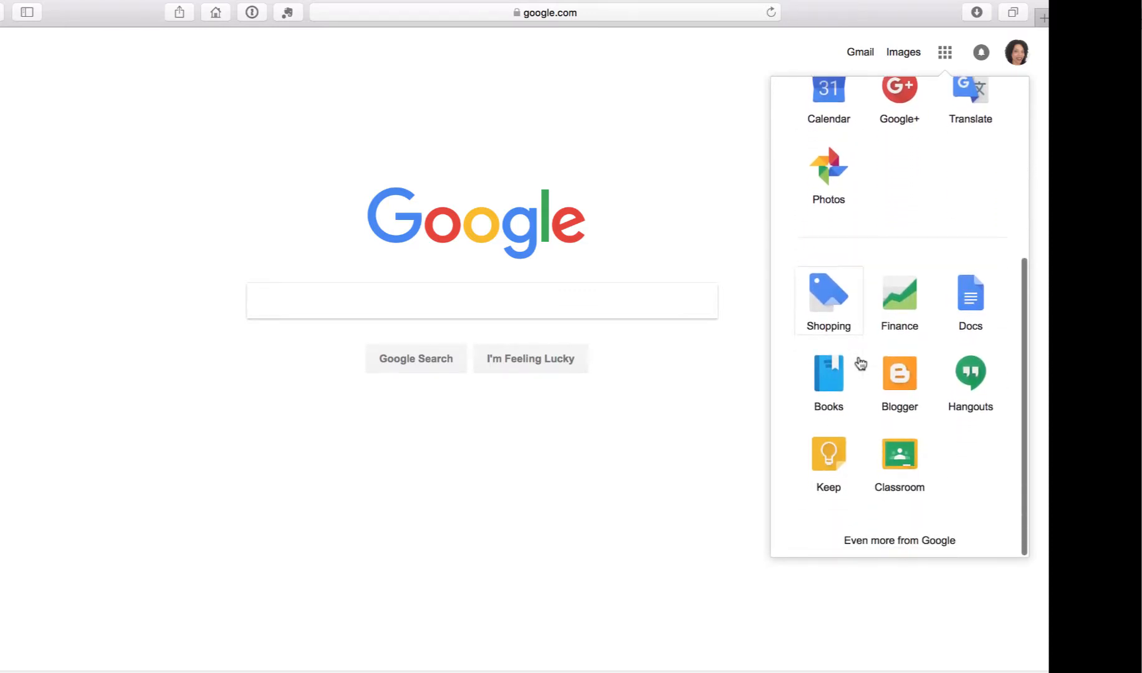
pyautogui.click(970, 296)
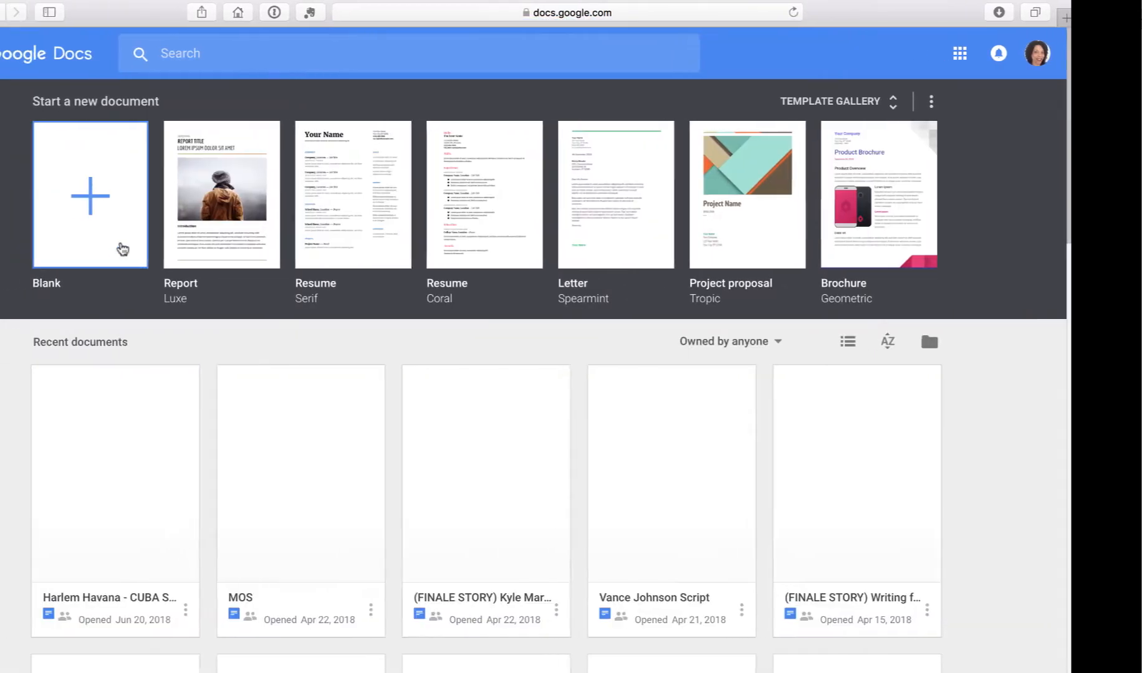
# Create a blank document from the Start a new document templates.
pyautogui.click(90, 194)
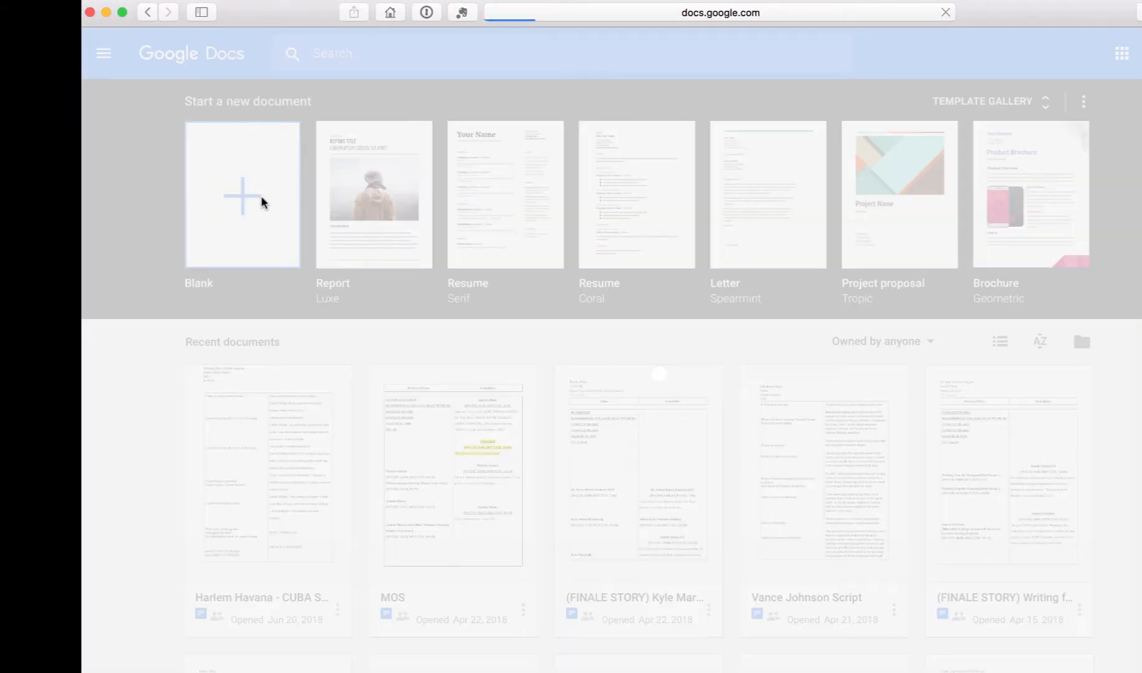
pyautogui.click(242, 194)
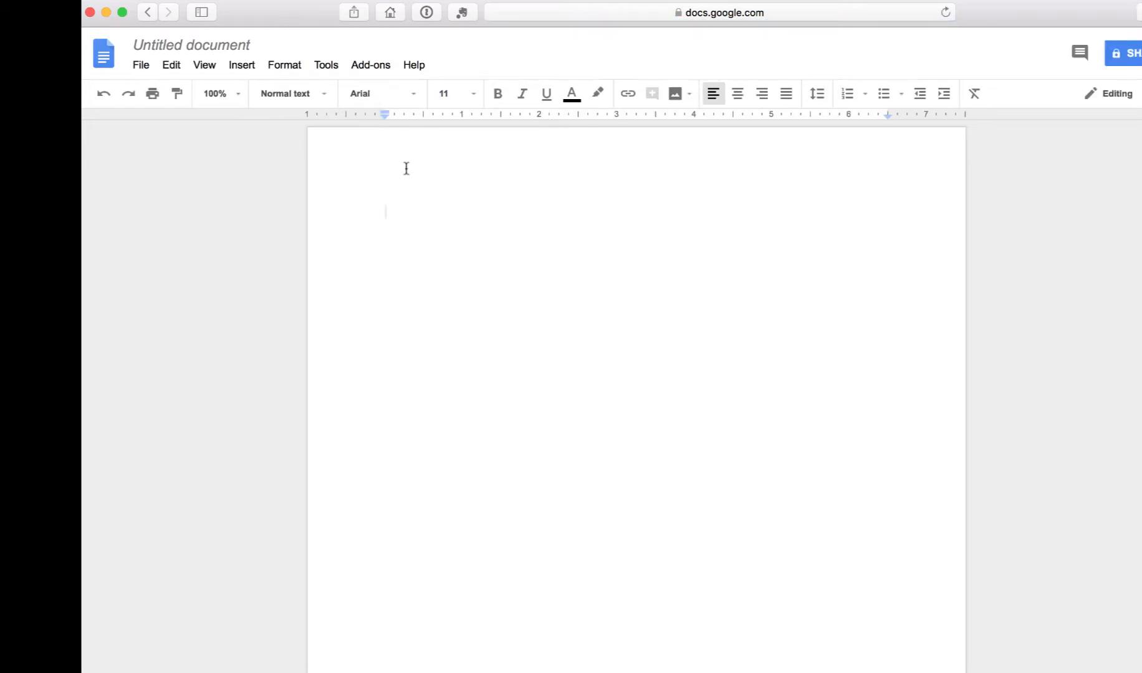
pyautogui.moveTo(211, 137)
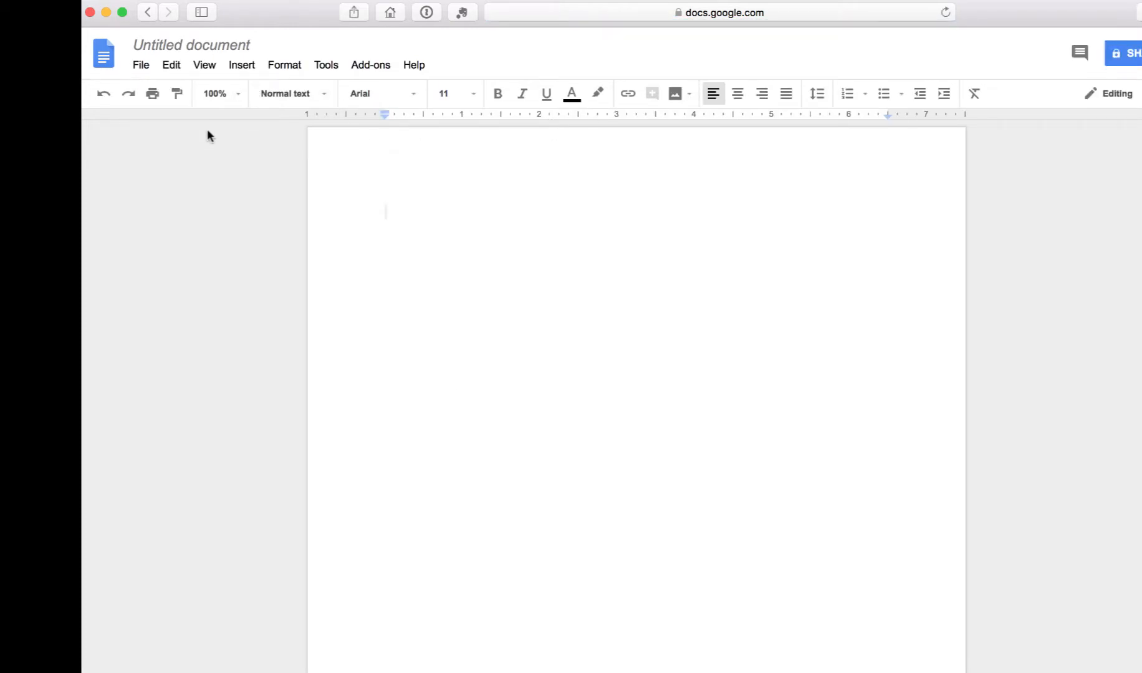
# Change the document title from 'Untitled document' to 'My TV Script'.
pyautogui.click(190, 44)
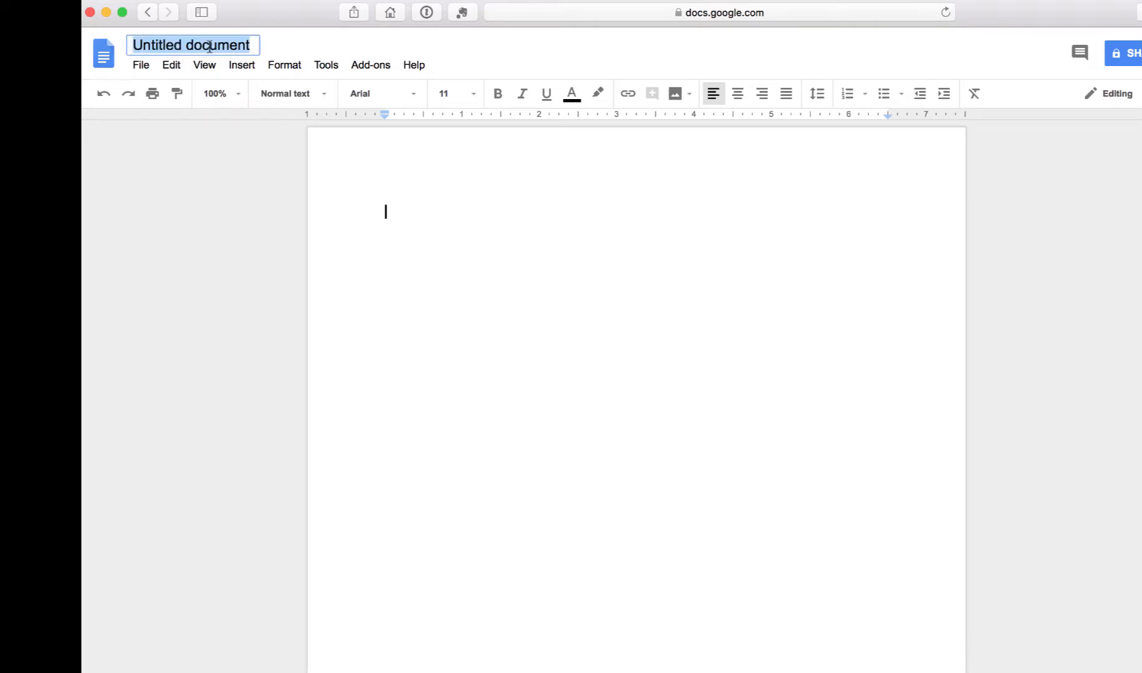
pyautogui.write('My')
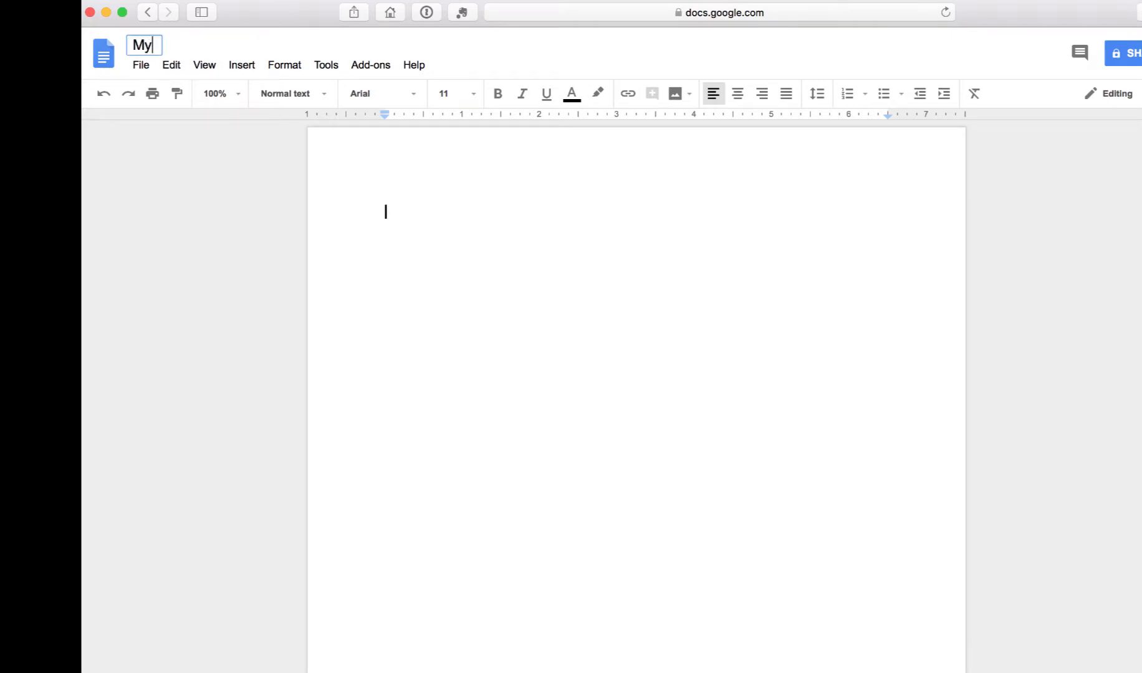
pyautogui.write('Script')
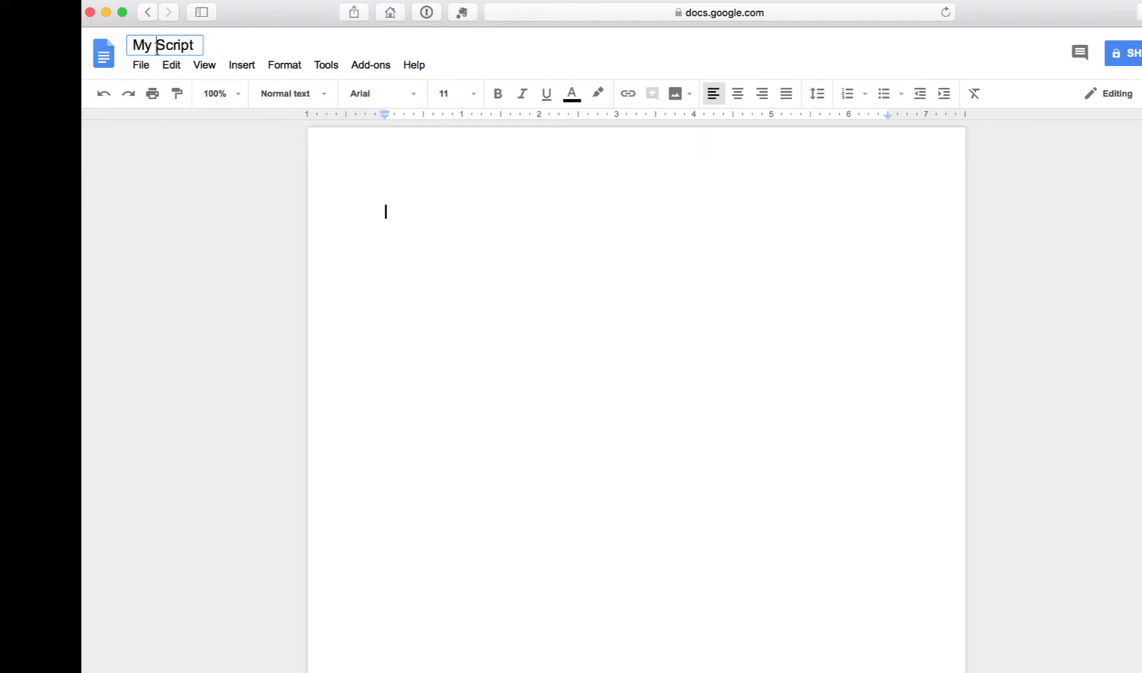
pyautogui.write('TV')
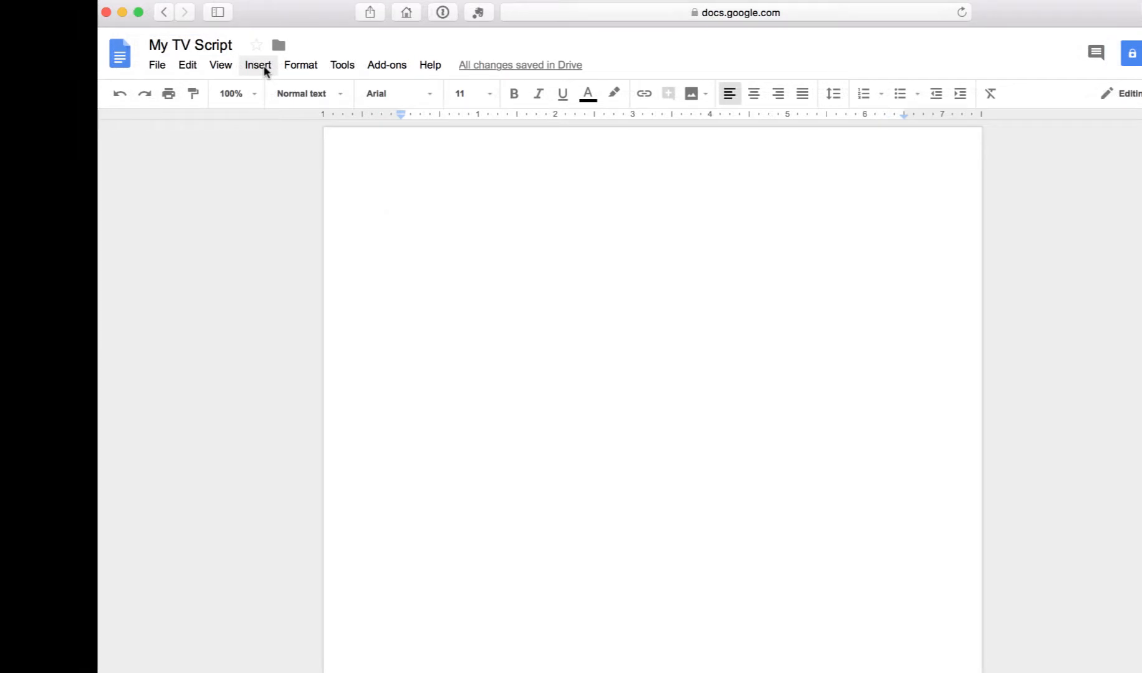
# Insert a 2 x 2 table from the Insert menu.
pyautogui.click(257, 65)
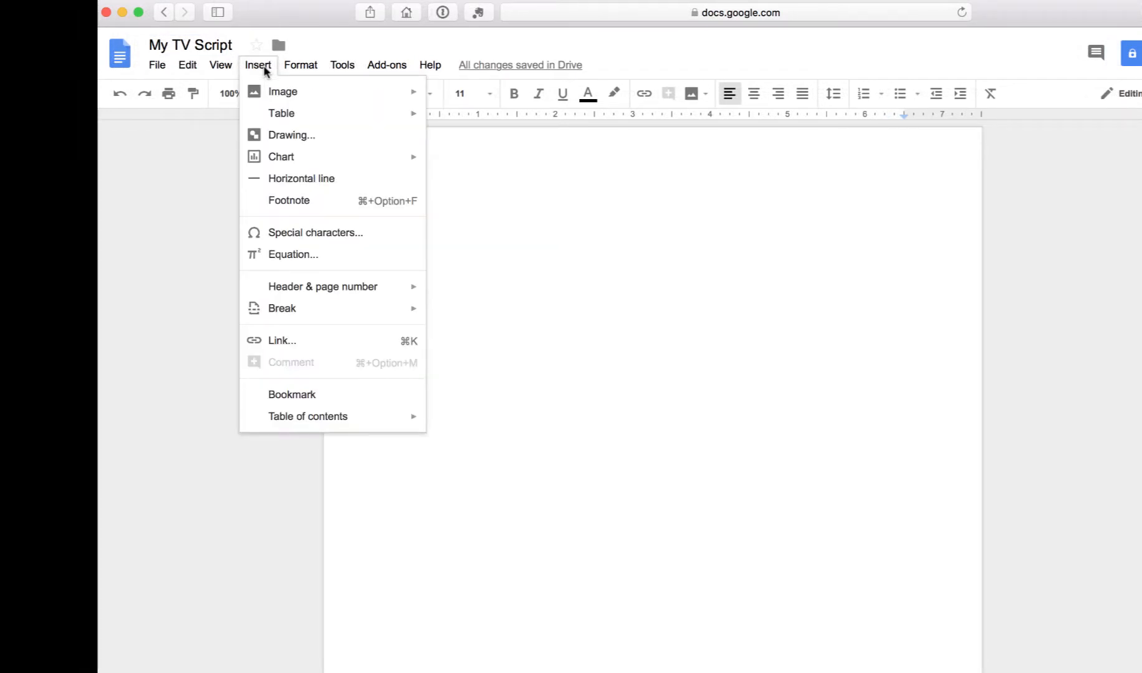
pyautogui.moveTo(301, 179)
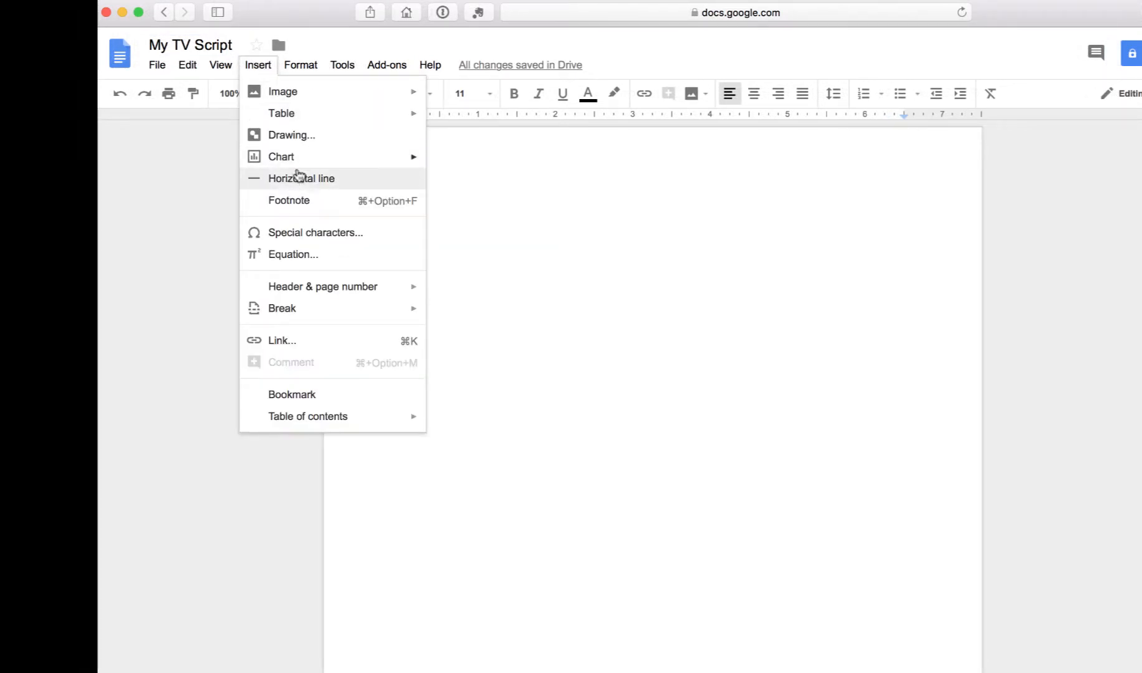
pyautogui.moveTo(293, 254)
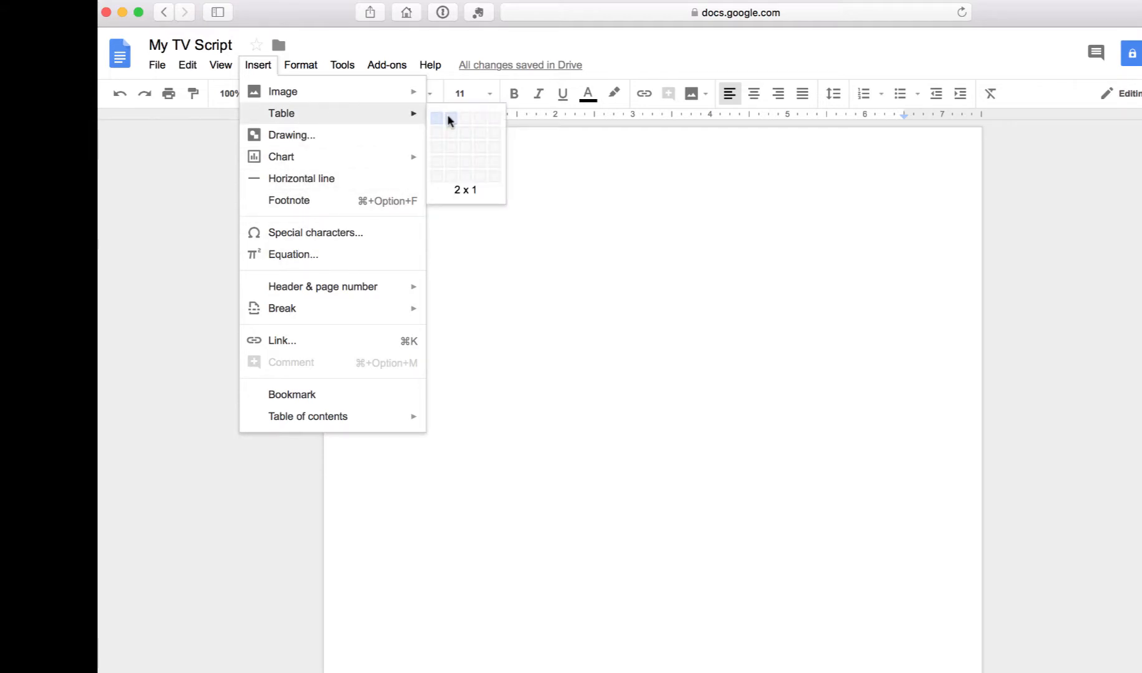
pyautogui.moveTo(449, 135)
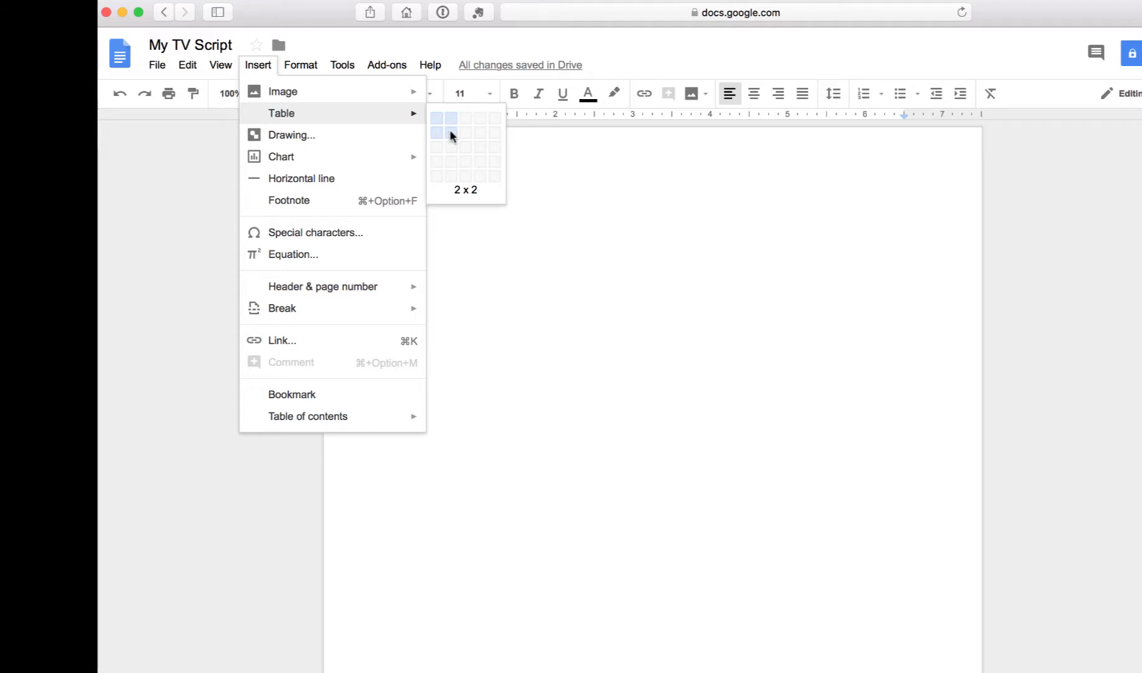
pyautogui.click(450, 134)
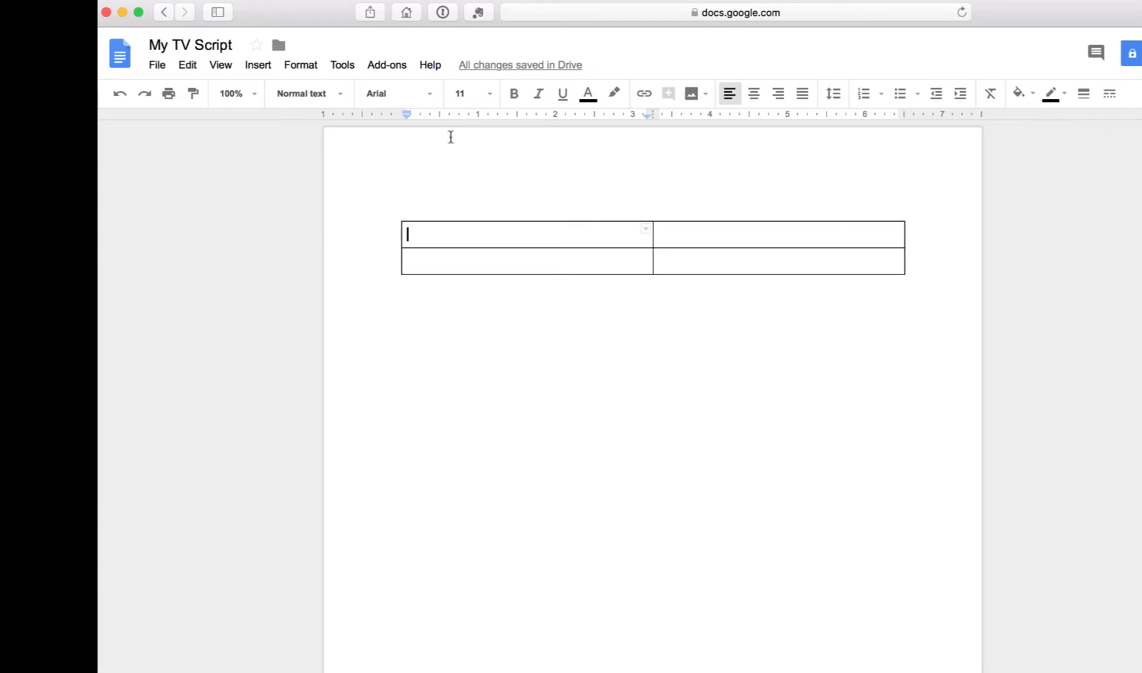
pyautogui.moveTo(690, 242)
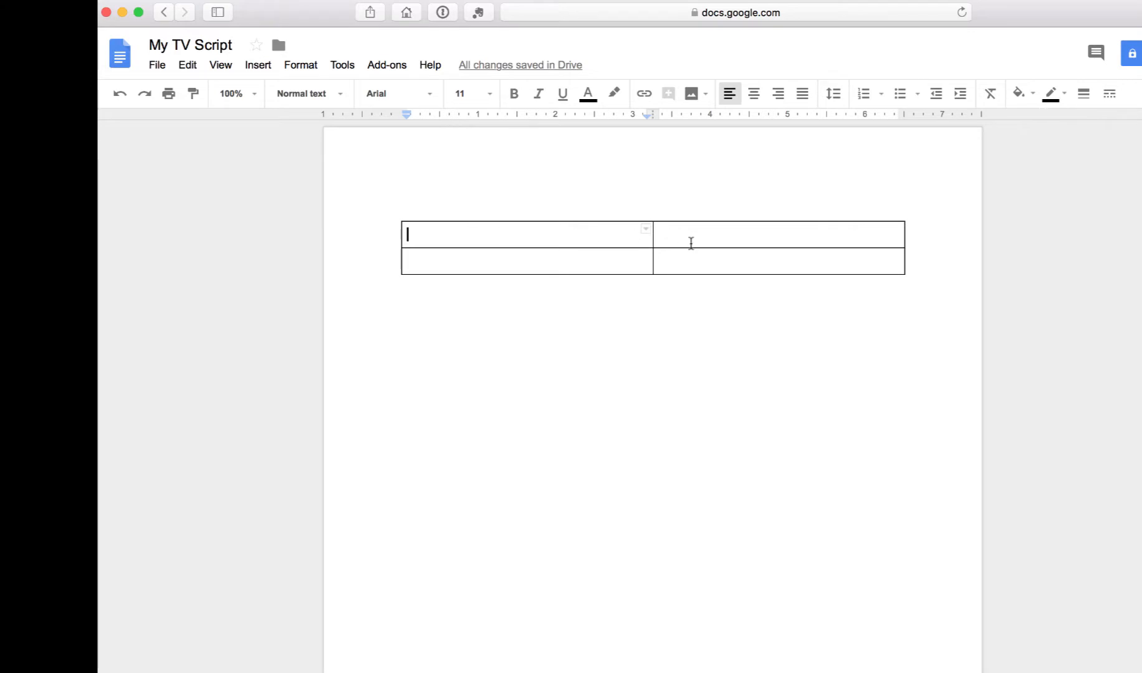
pyautogui.moveTo(563, 234)
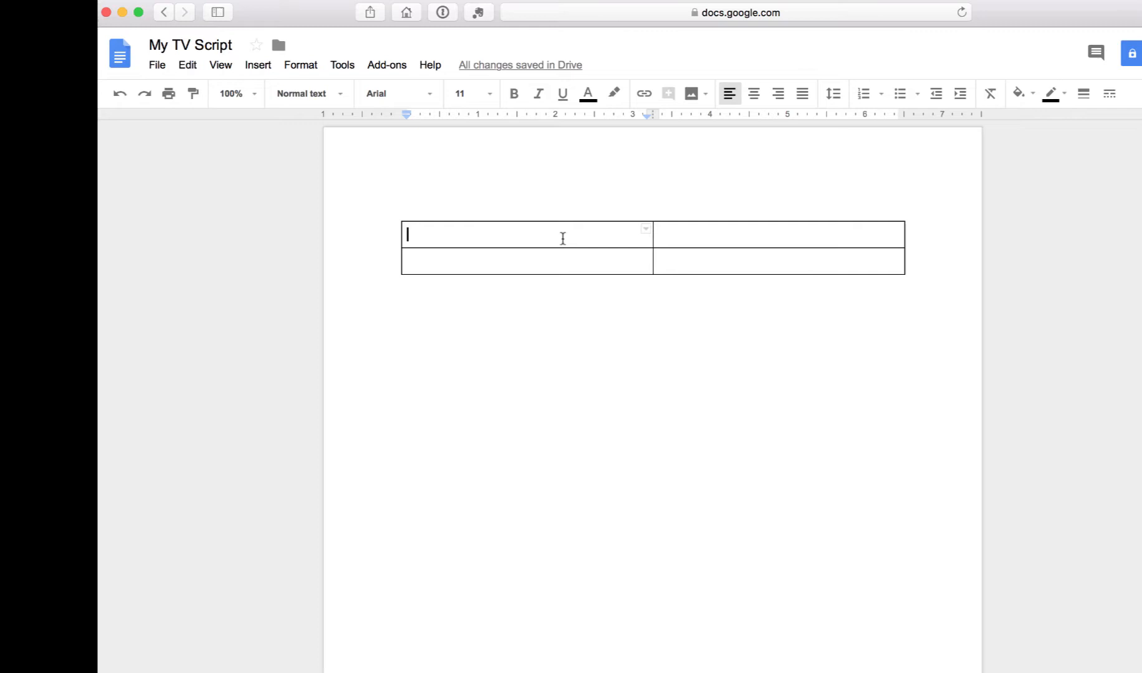
# Enter 'Eyewitness News 6pm Cut in', 'TV Script Feature' and 'Esther Dillard' in the top-left cell.
pyautogui.write('Eyewitn')
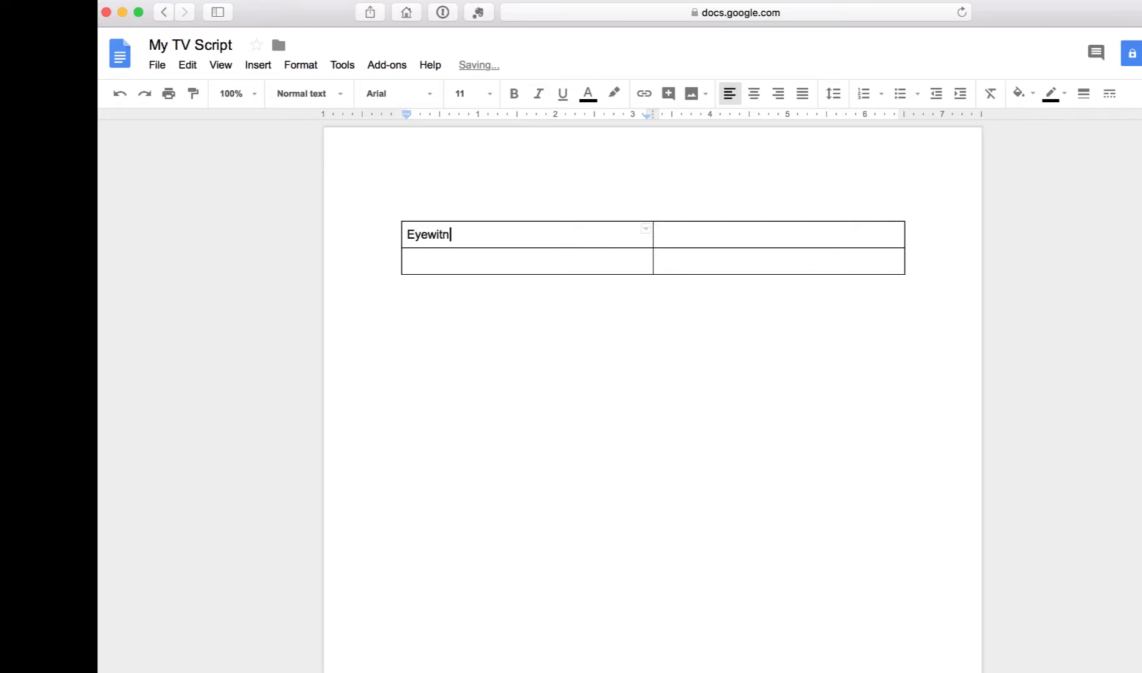
pyautogui.write('ess News')
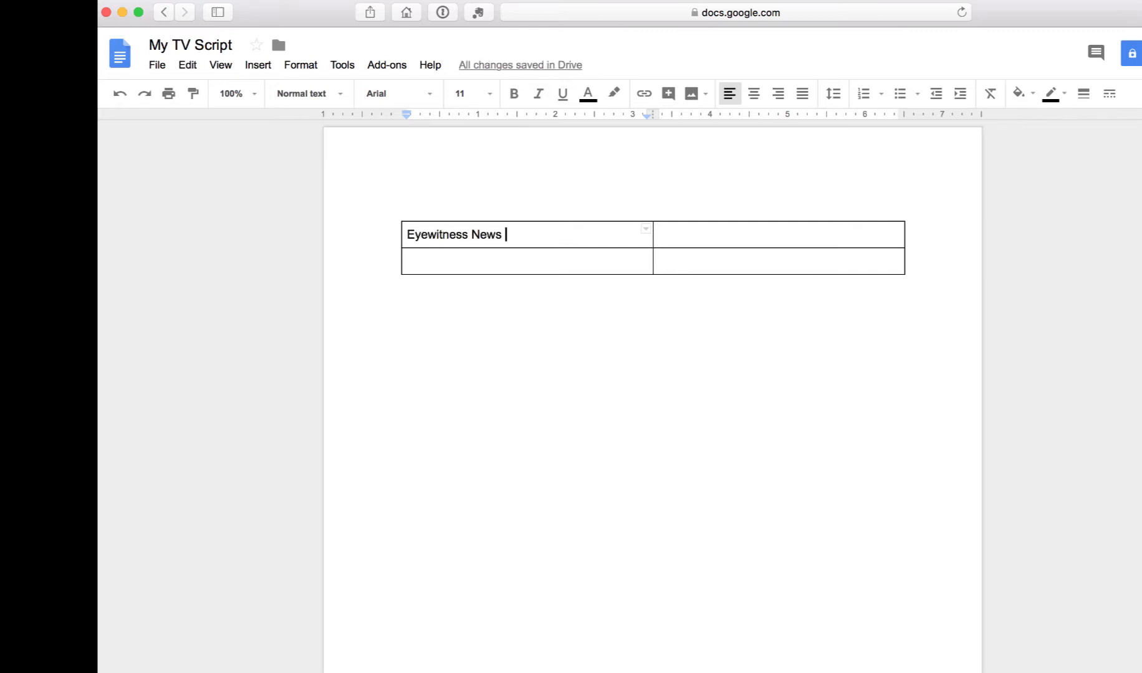
pyautogui.write('6pm Cut in')
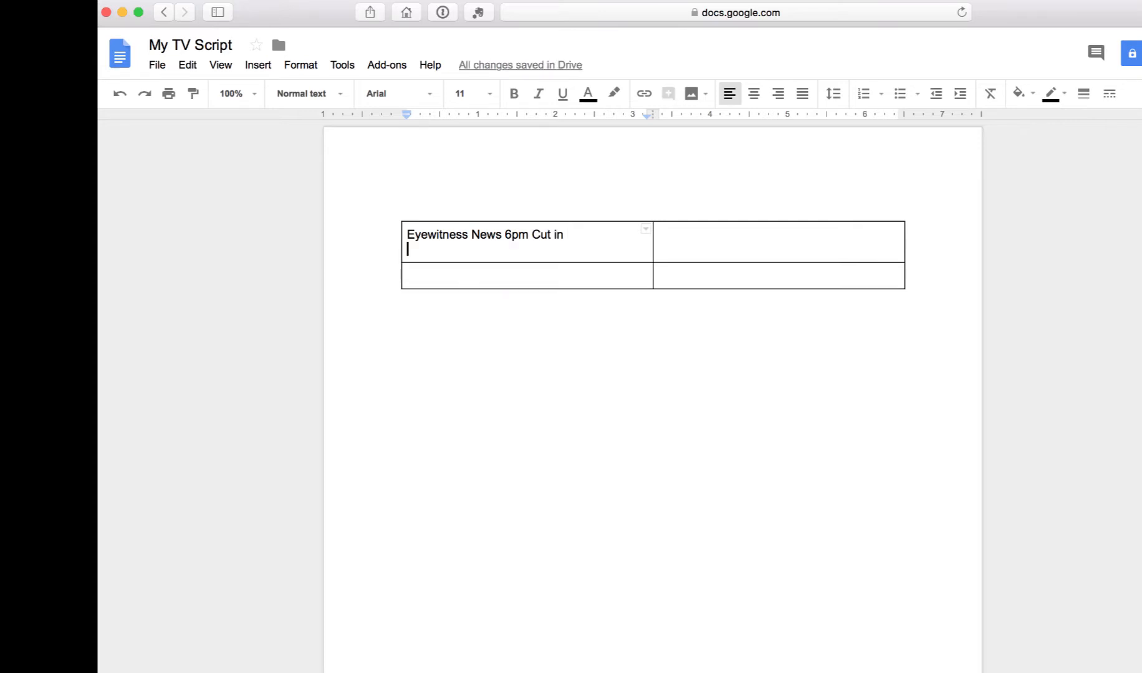
pyautogui.write('TV Scrip')
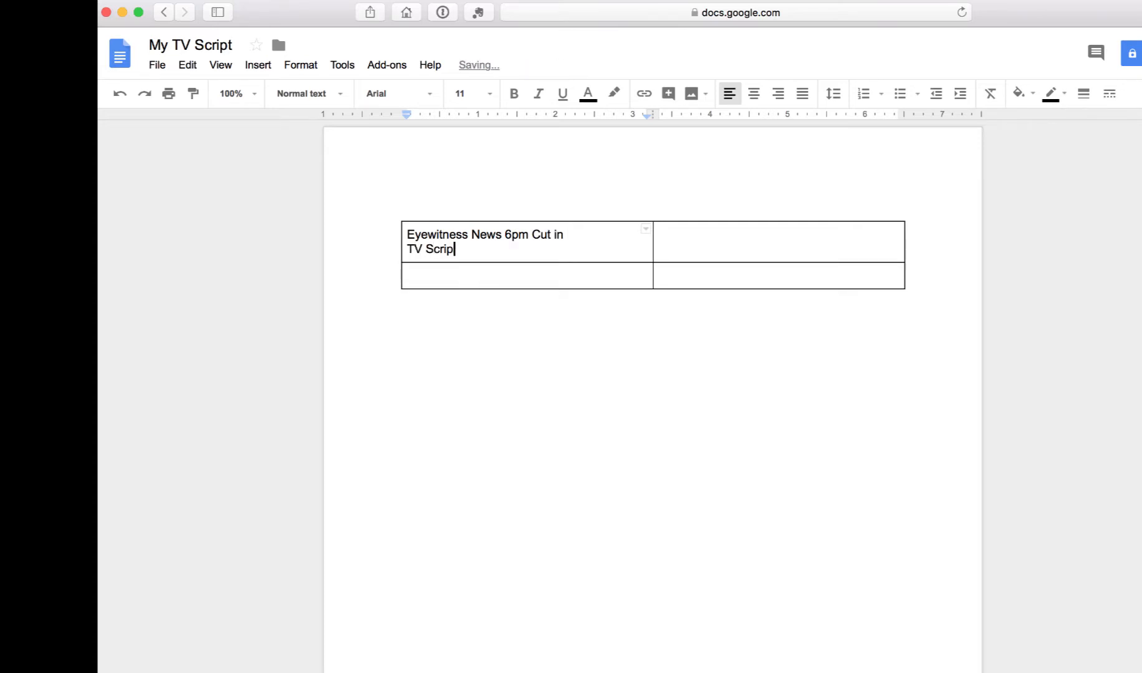
pyautogui.write('Feature')
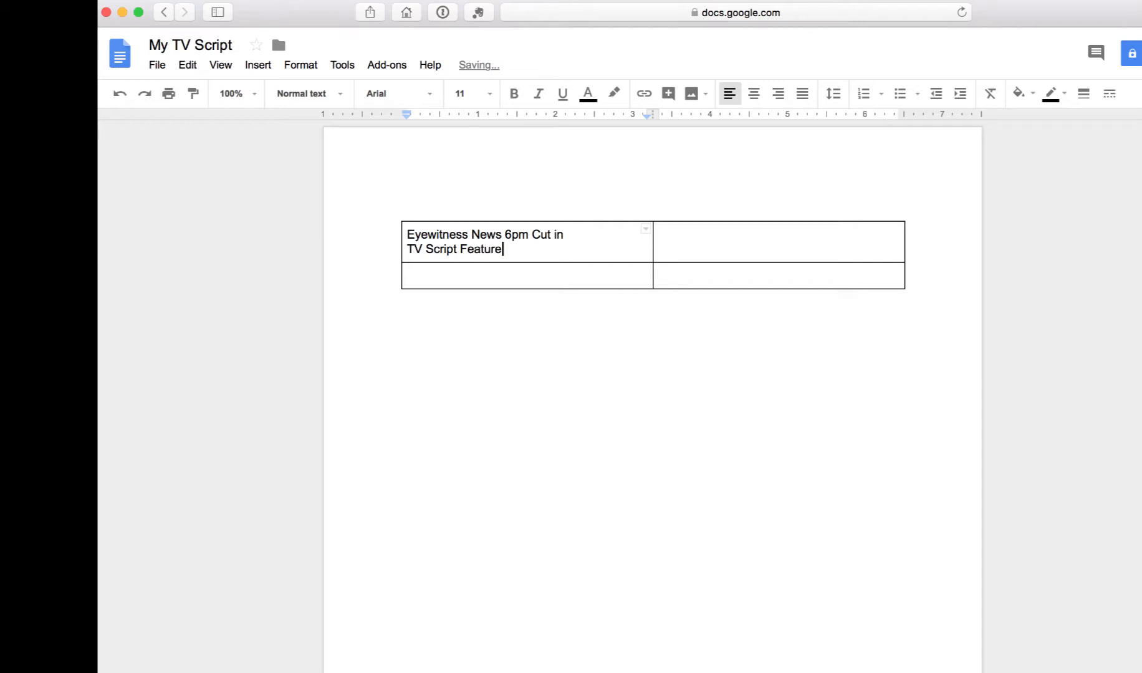
pyautogui.write('E')
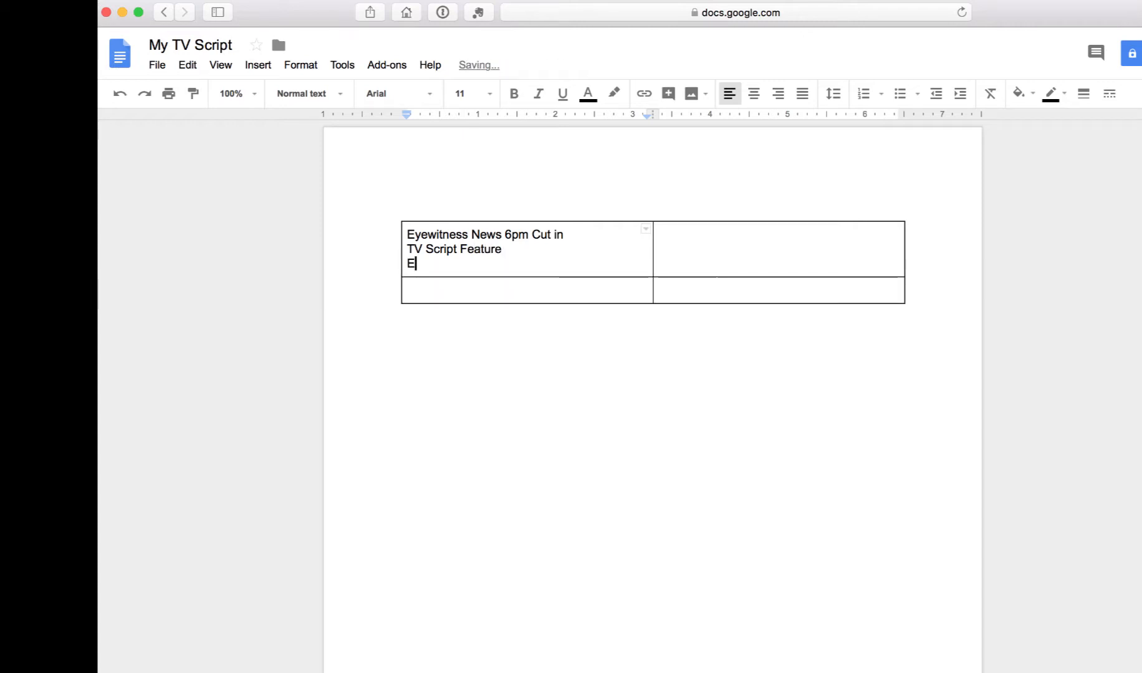
pyautogui.write('sther')
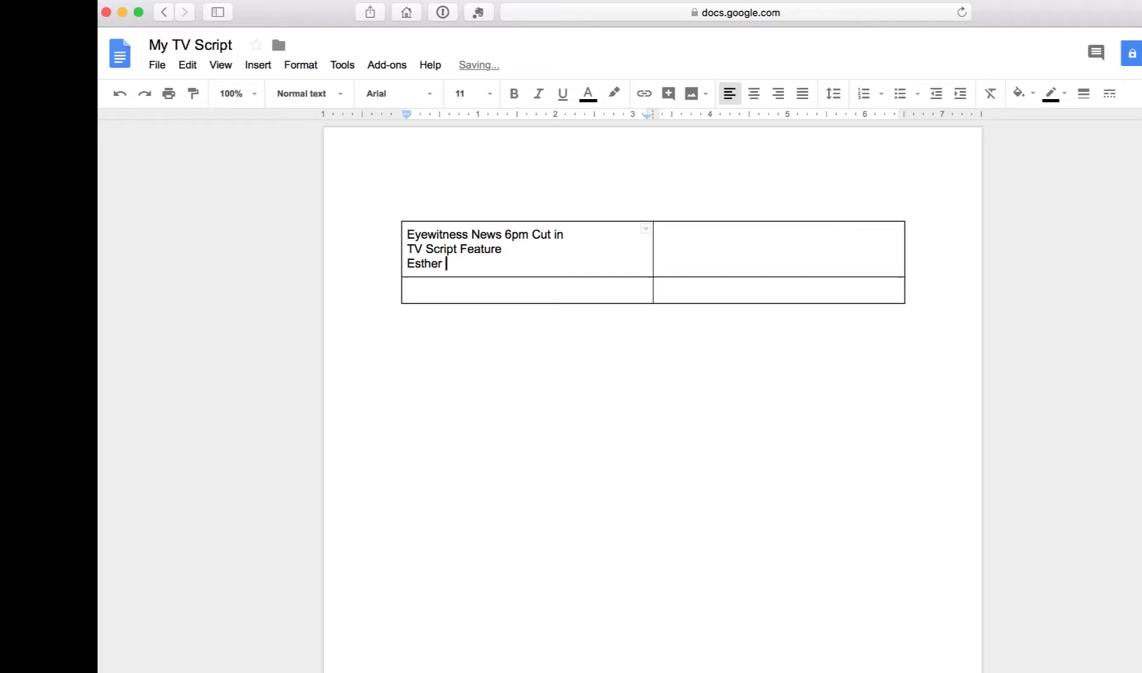
pyautogui.write('Dillard')
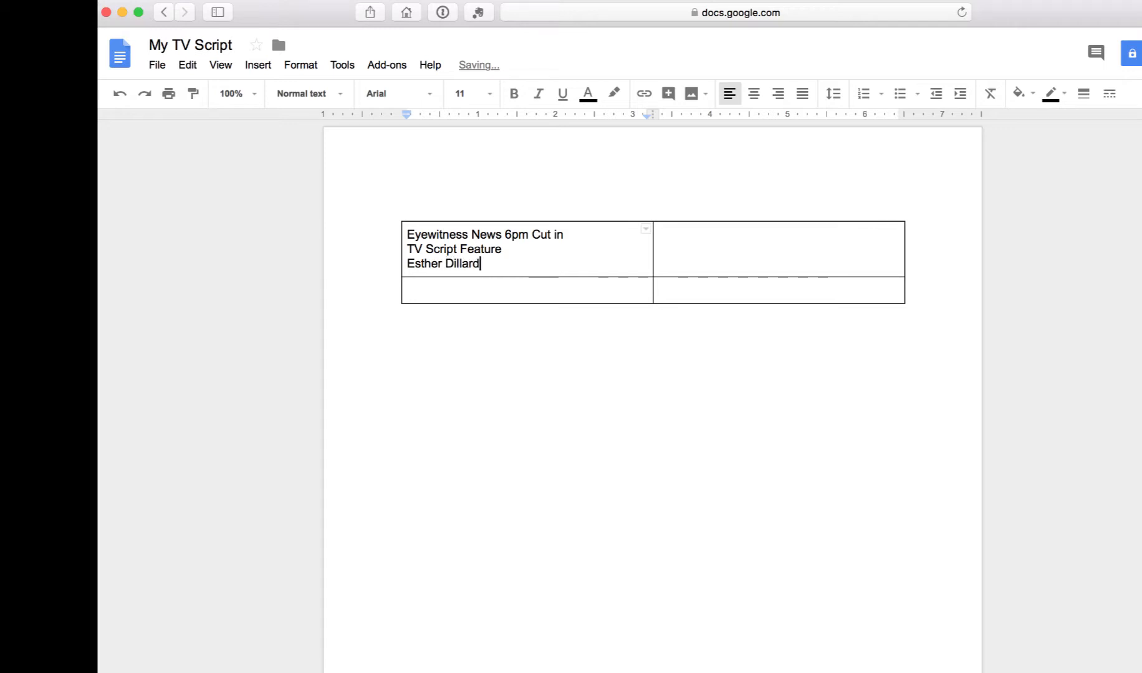
# Add a final date line reading 'Todays Month/Date/Year', fixing a typo.
pyautogui.press('Return')
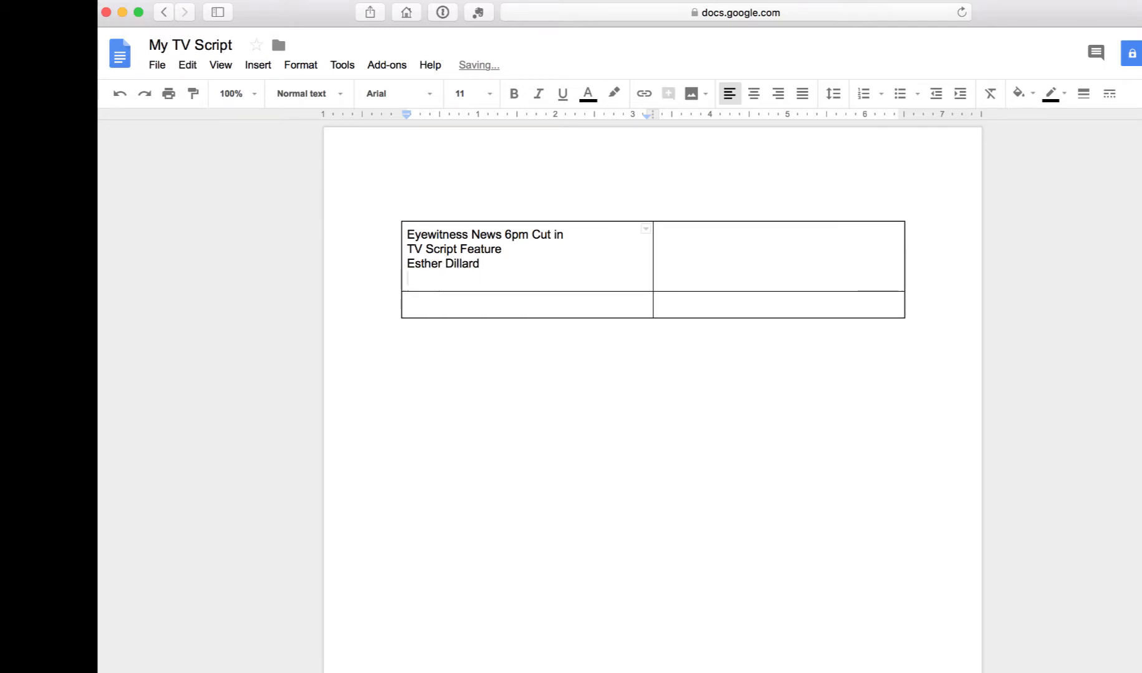
pyautogui.write('Today')
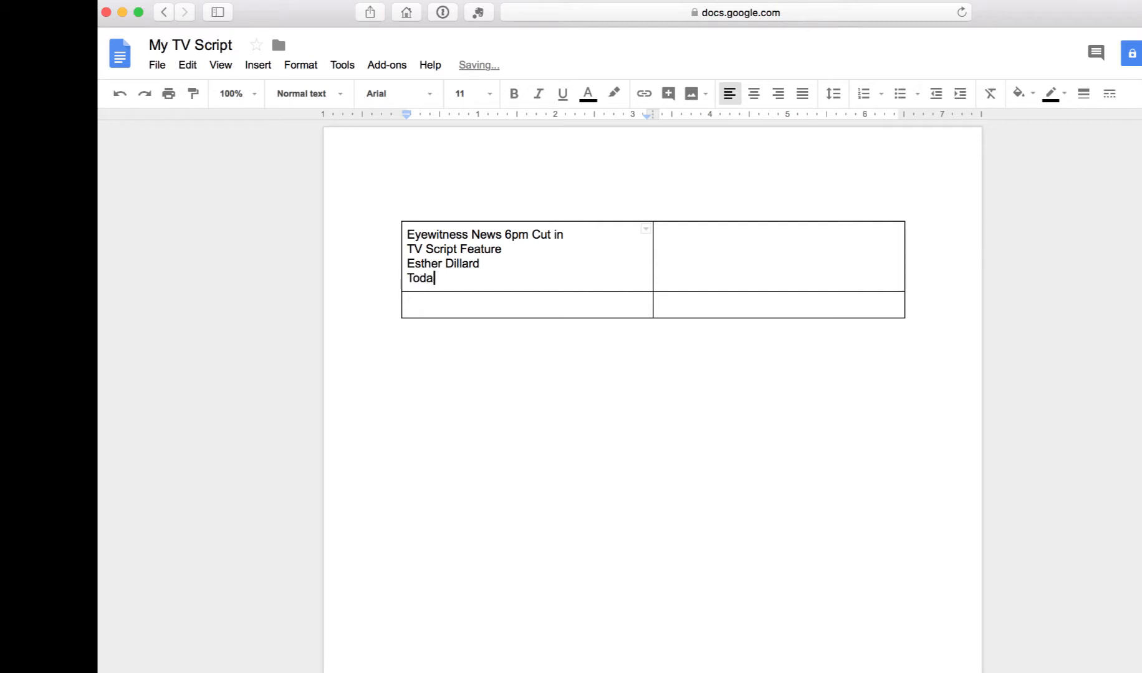
pyautogui.write('ys Date')
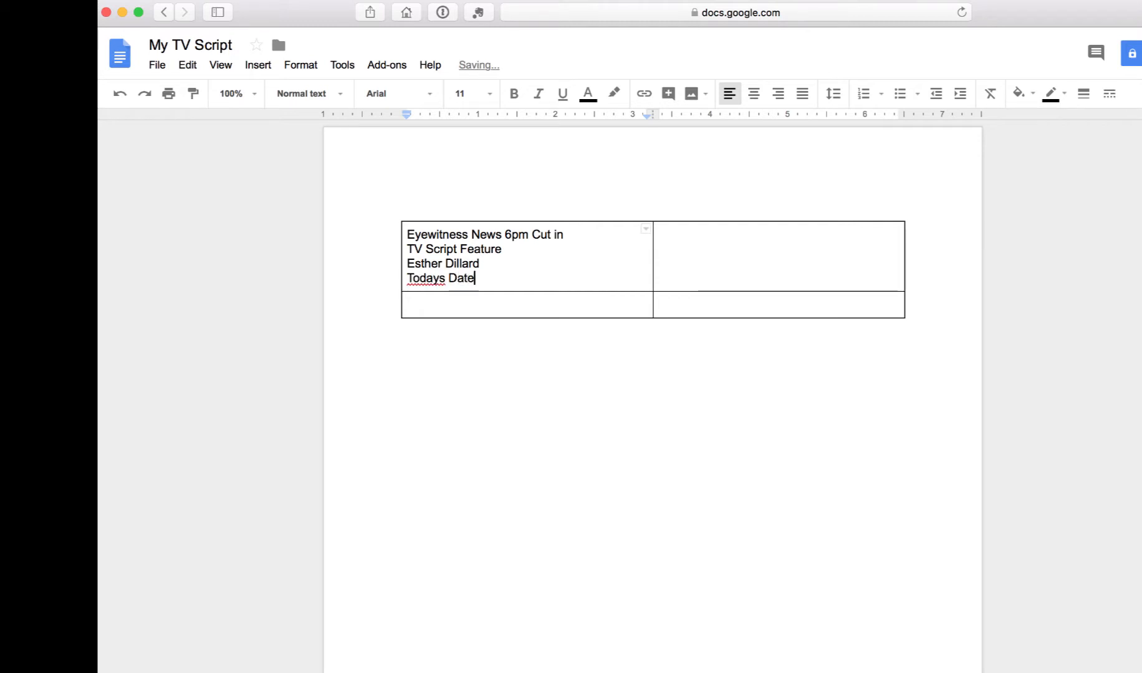
pyautogui.write('/')
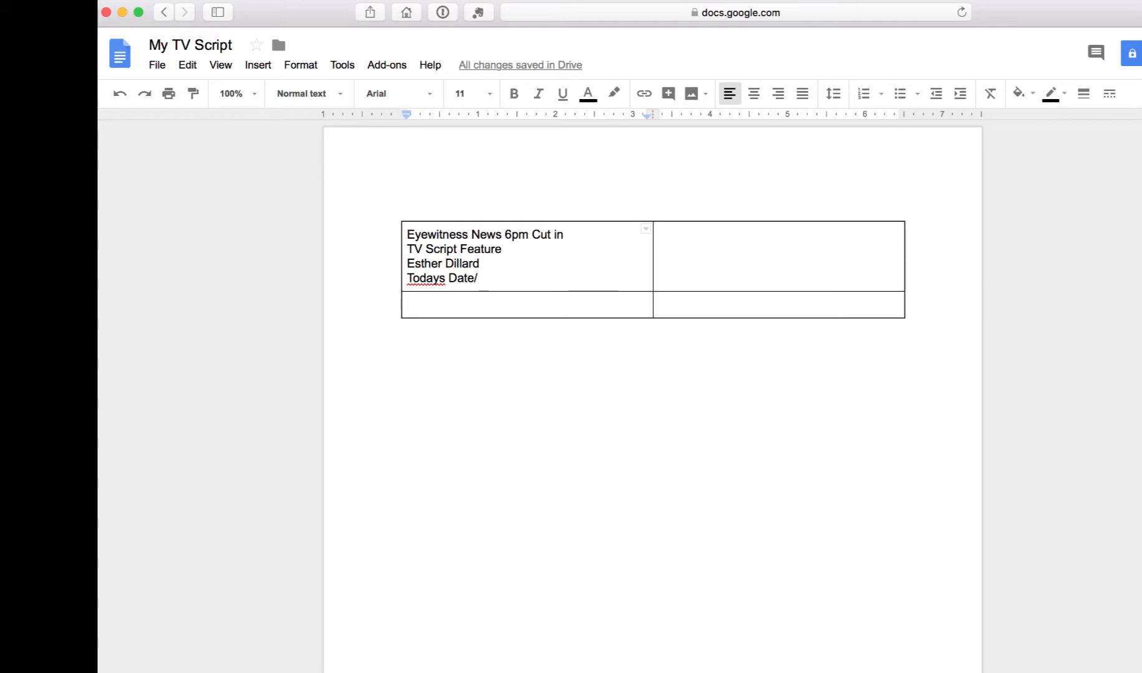
pyautogui.press('Backspace')
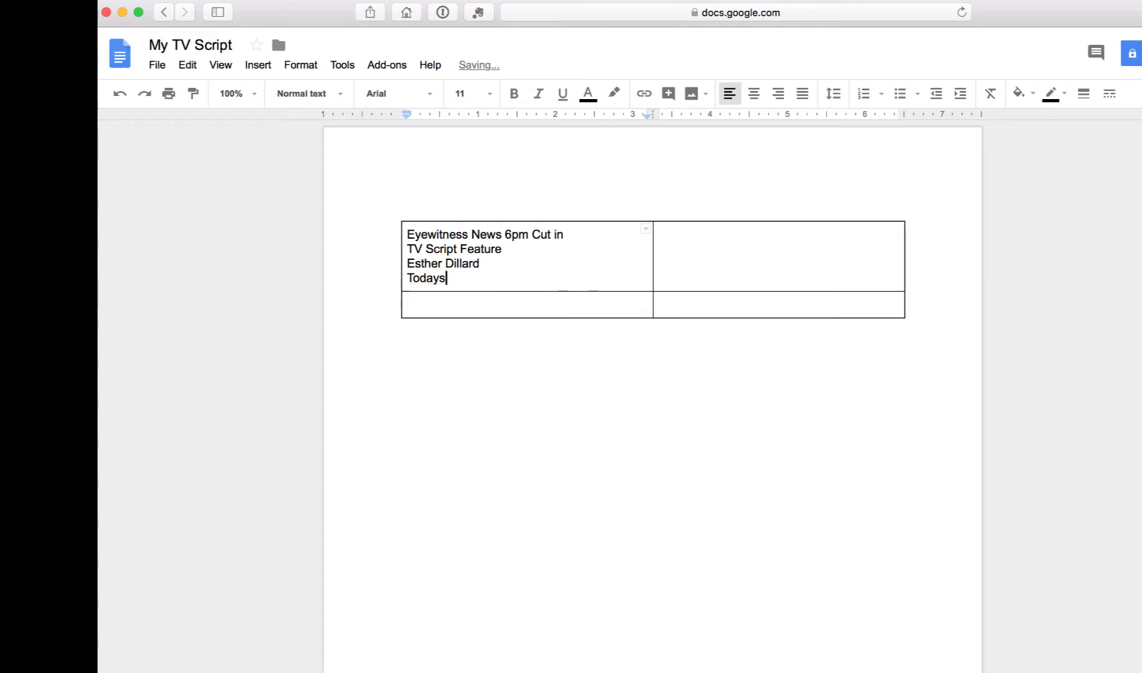
pyautogui.write('Month/')
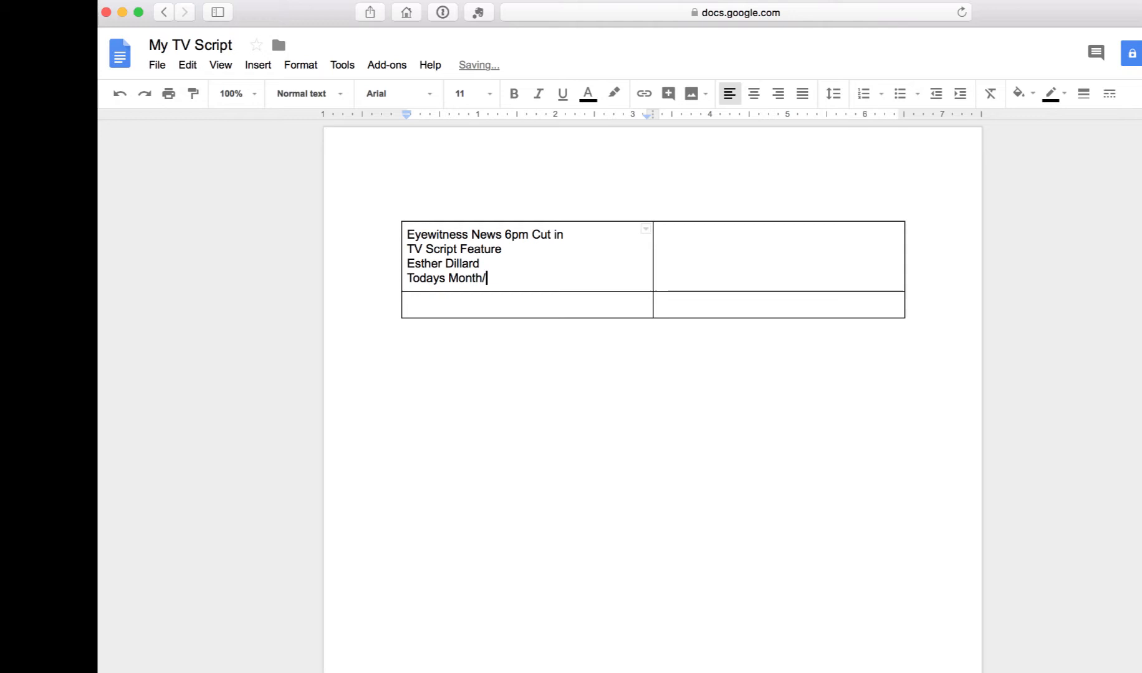
pyautogui.write('Date/')
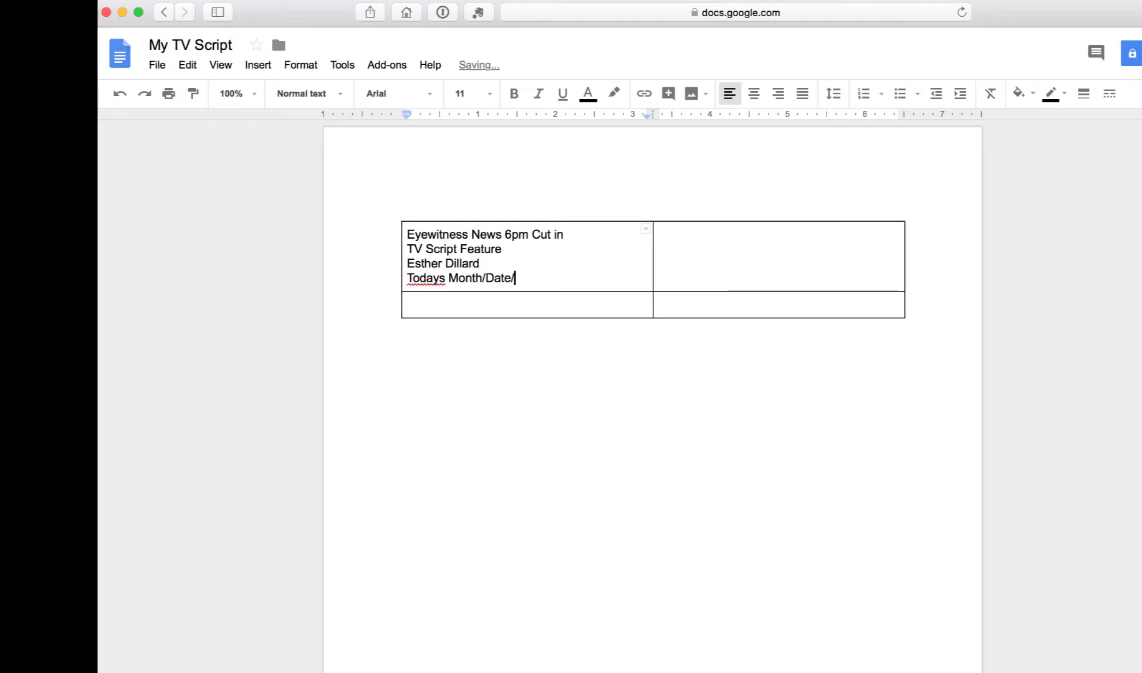
pyautogui.write('Year')
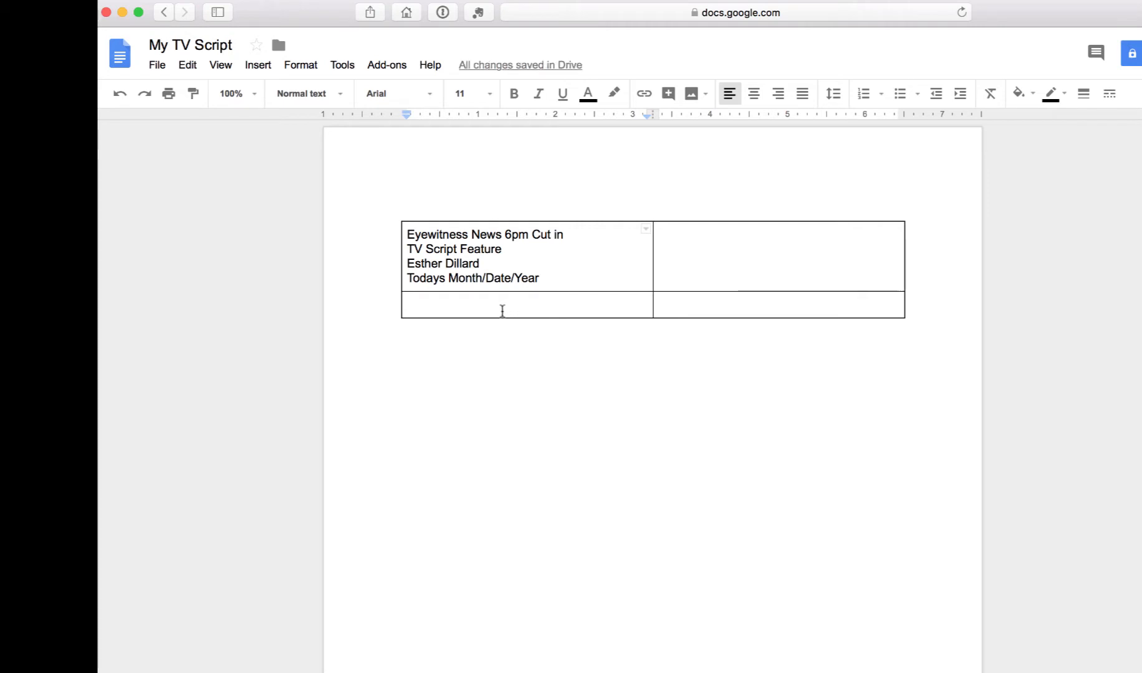
pyautogui.click(502, 305)
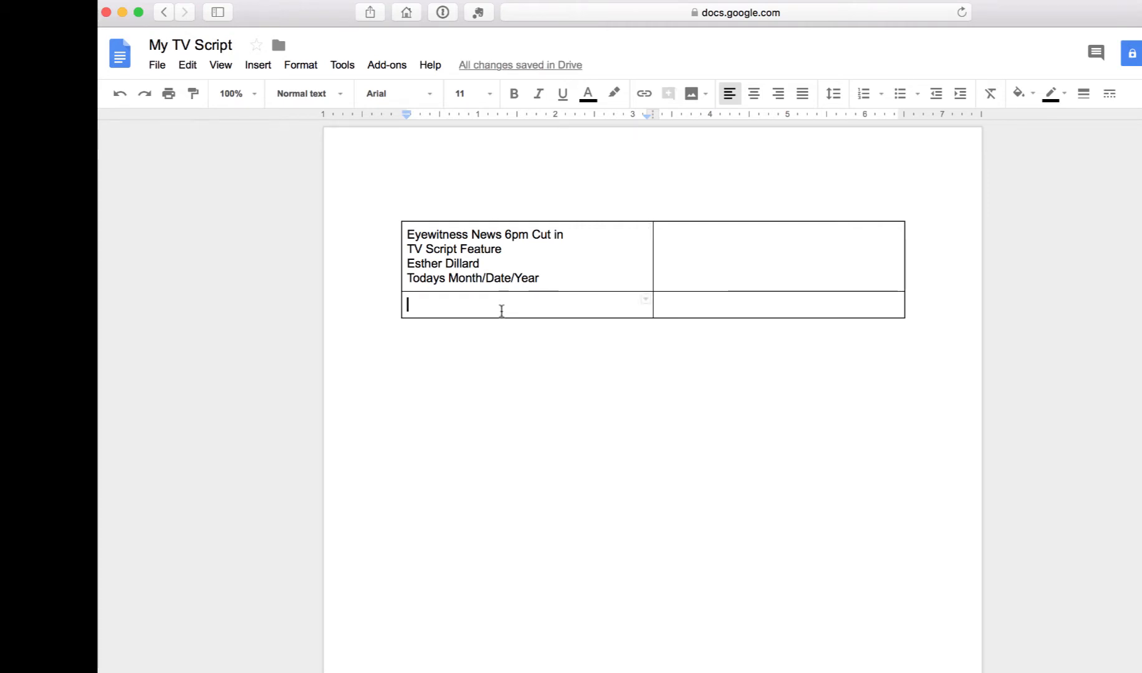